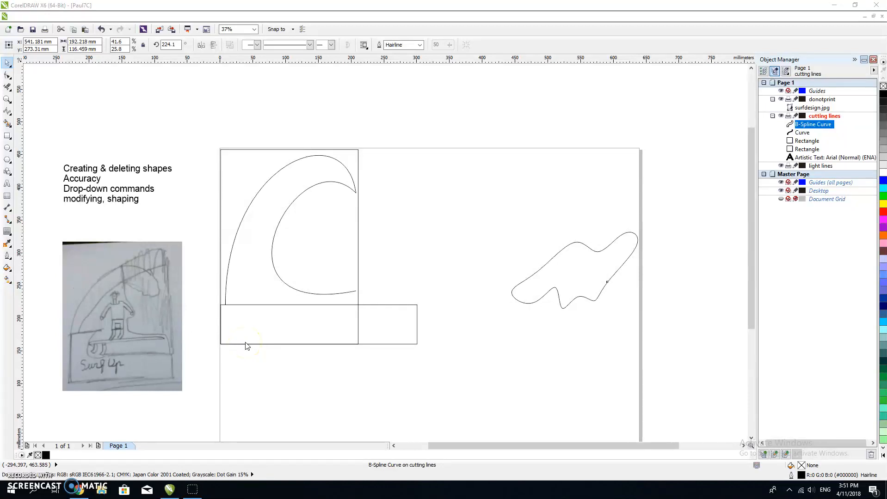
mouse_move(198, 320)
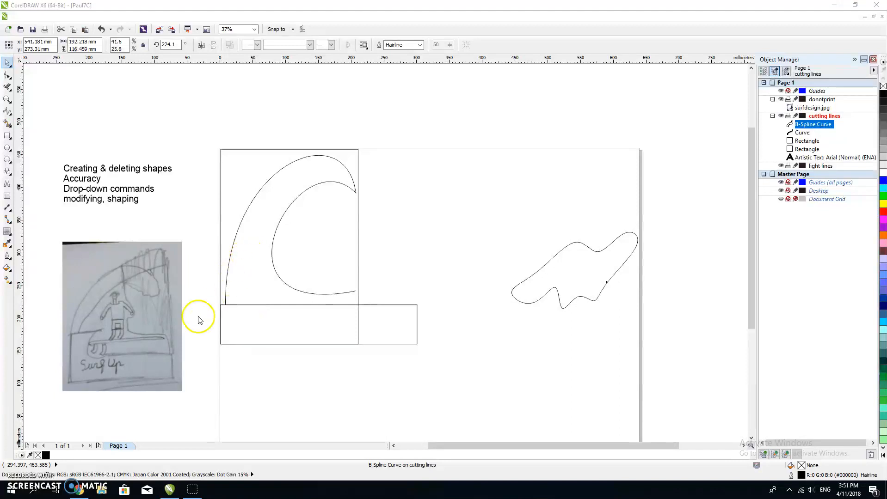
mouse_move(326, 167)
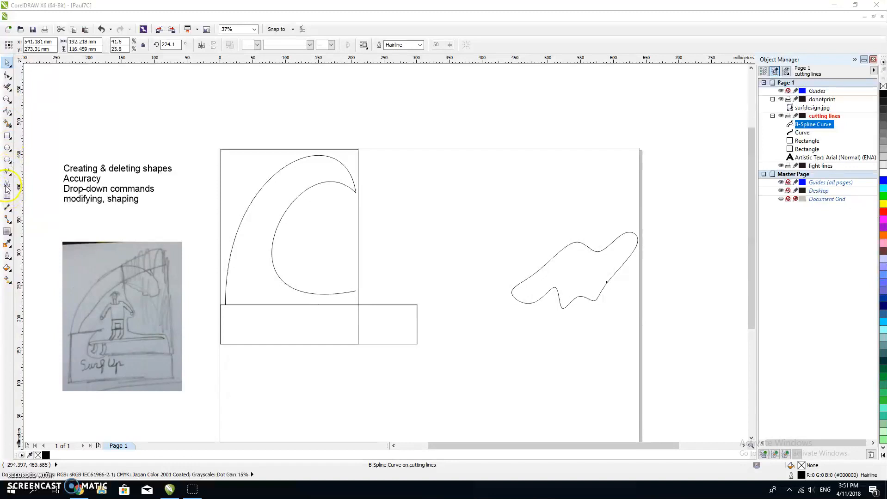
Draw a paragraph text frame above the page, then delete the empty frame.
click(8, 186)
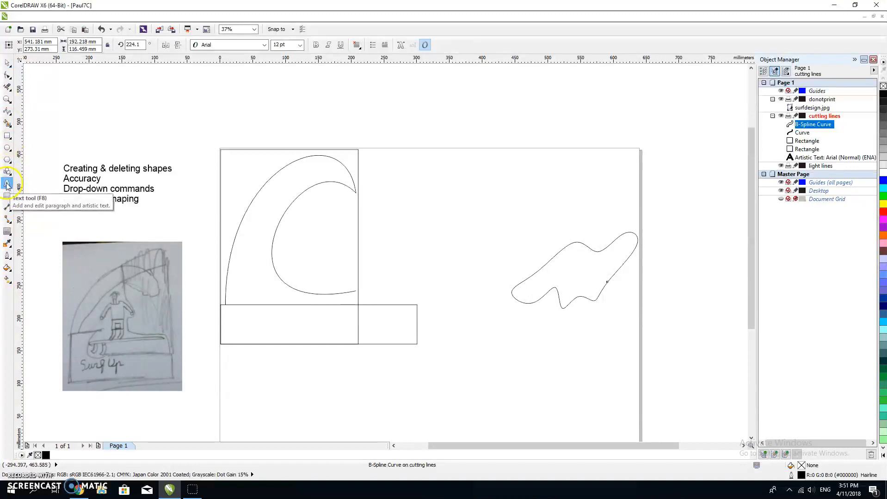
click(8, 184)
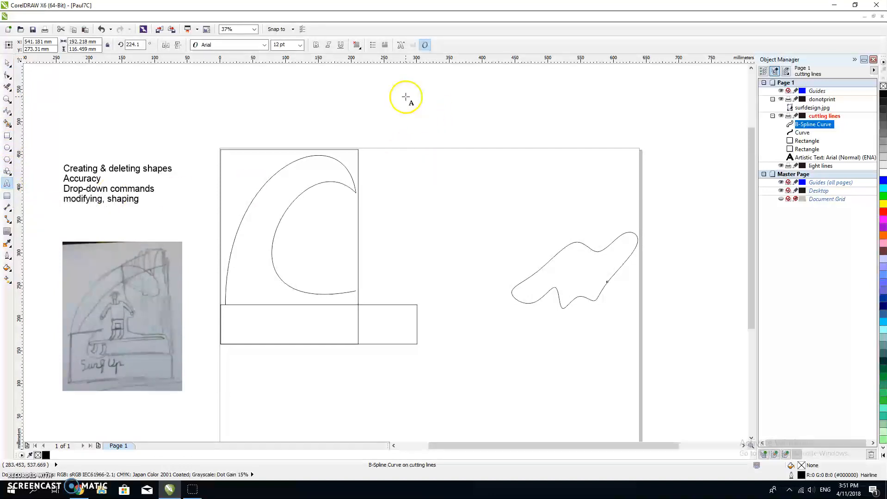
drag(402, 93, 599, 215)
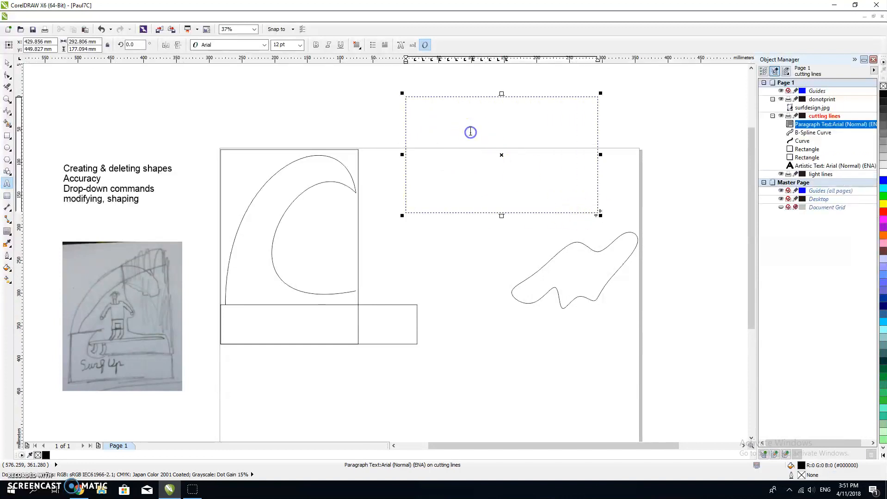
click(469, 131)
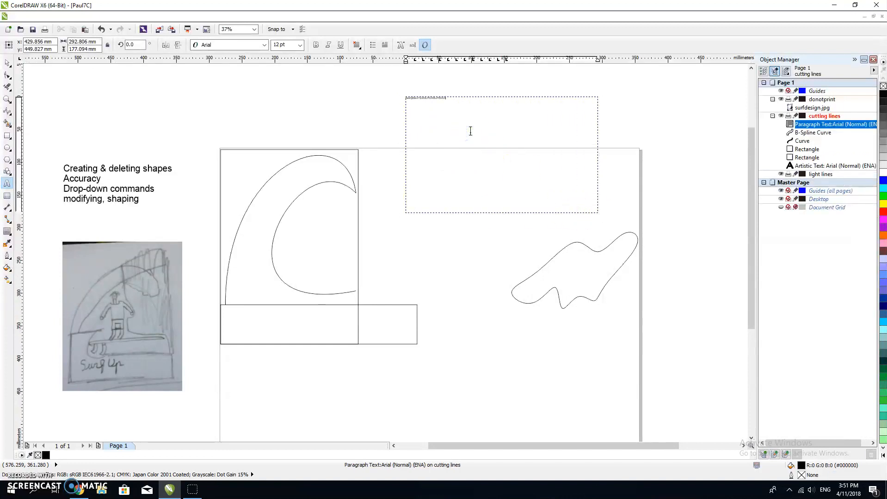
click(7, 63)
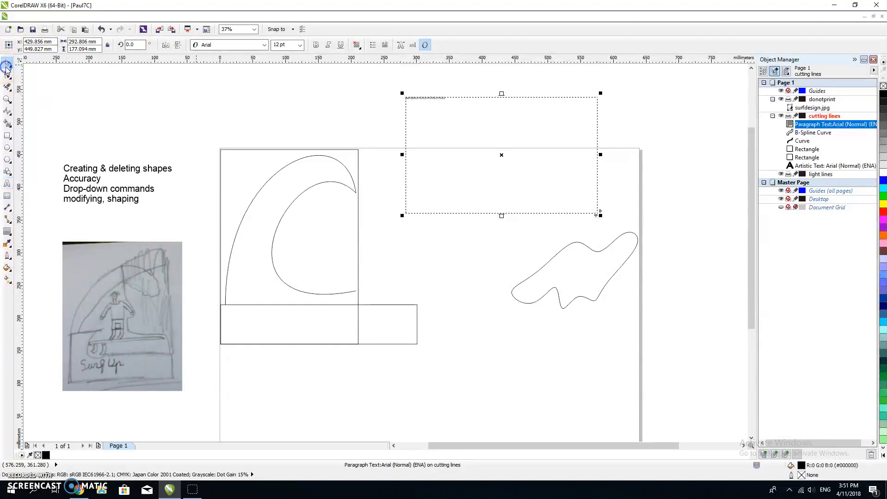
key(Delete)
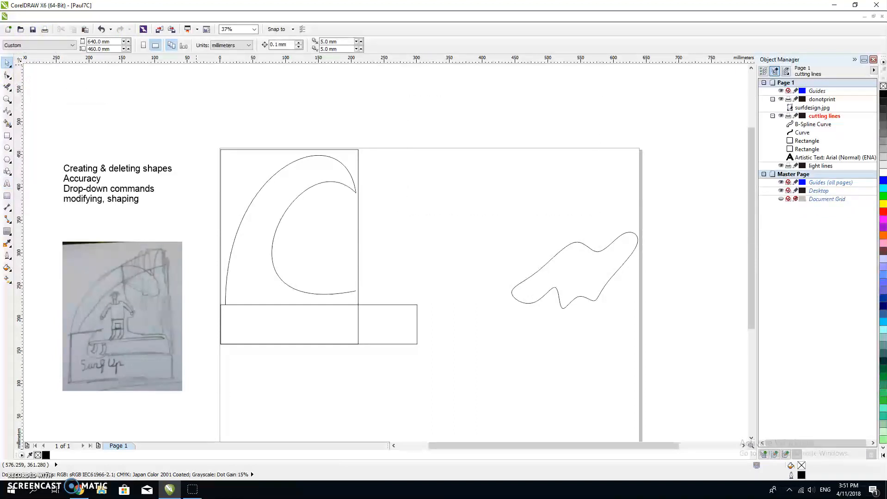
Start an Arial 24 pt artistic text object fitted along the wave curve.
click(8, 184)
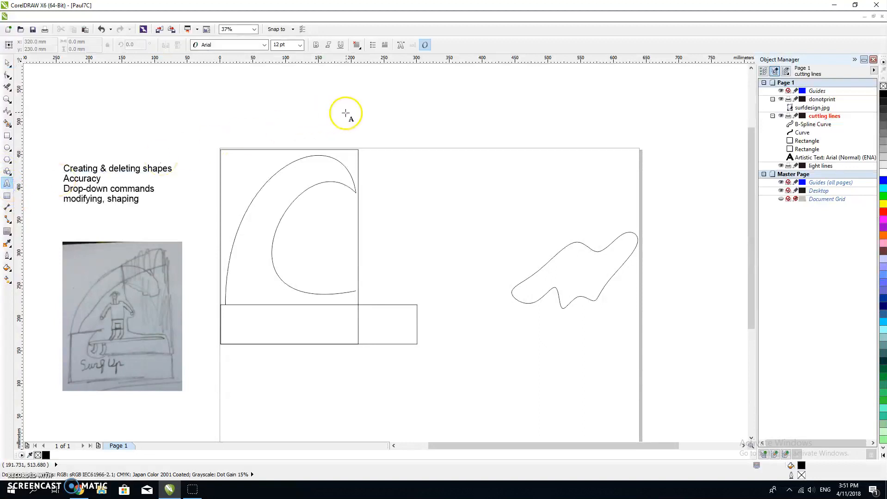
text(ddddd)
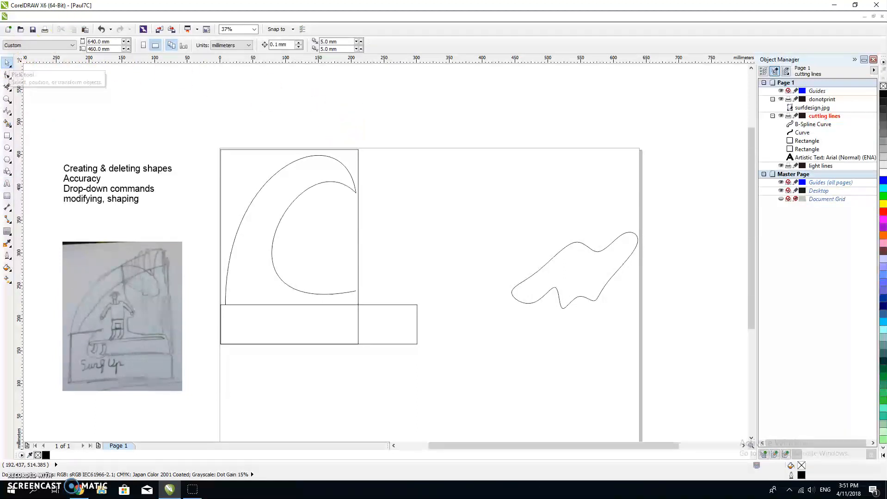
click(188, 15)
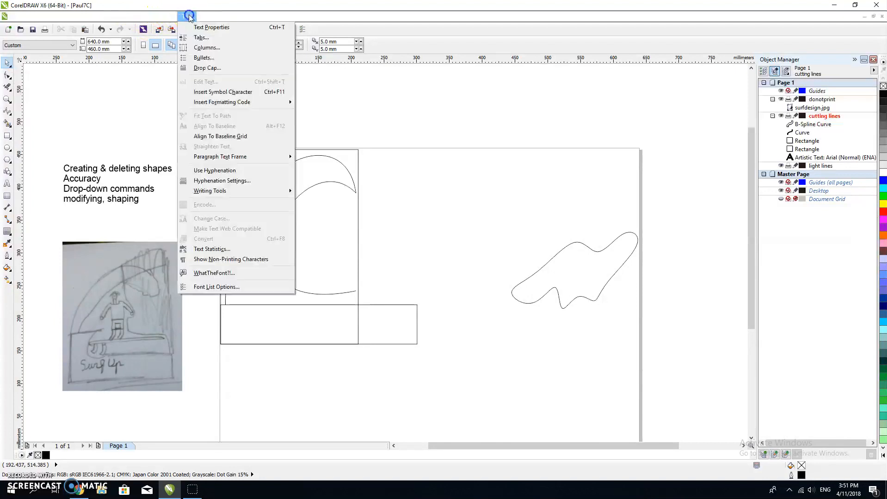
mouse_move(220, 136)
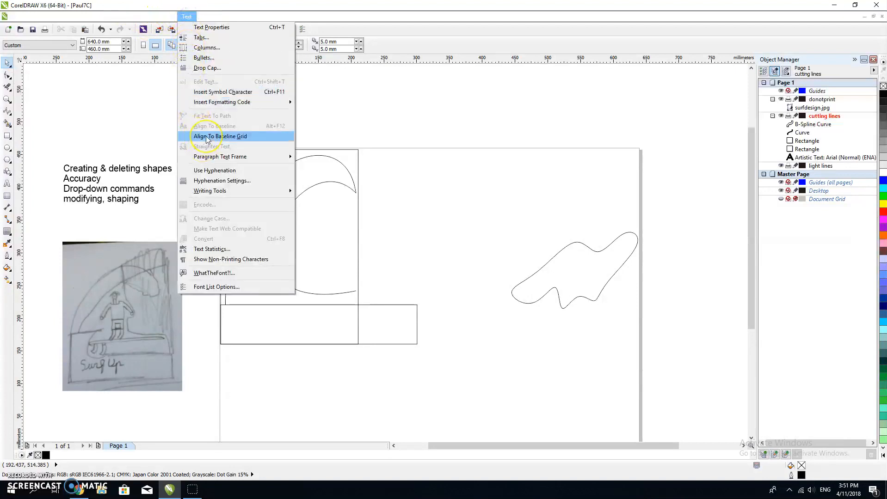
click(374, 97)
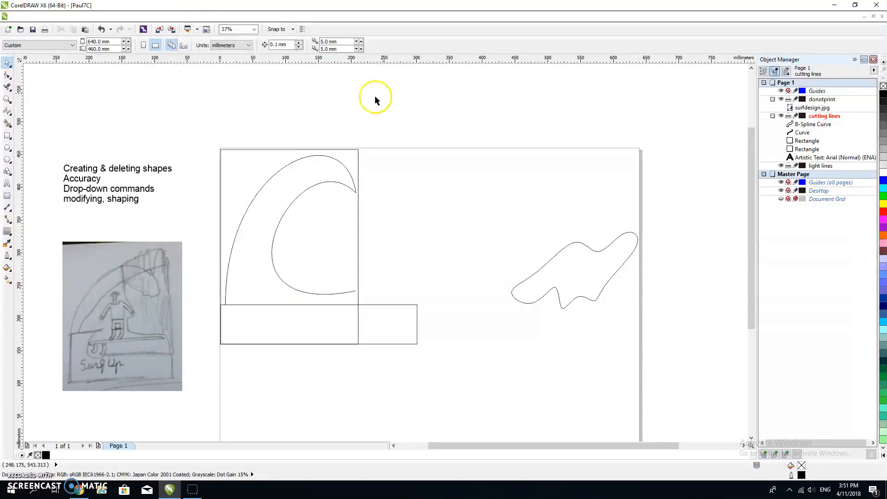
click(8, 184)
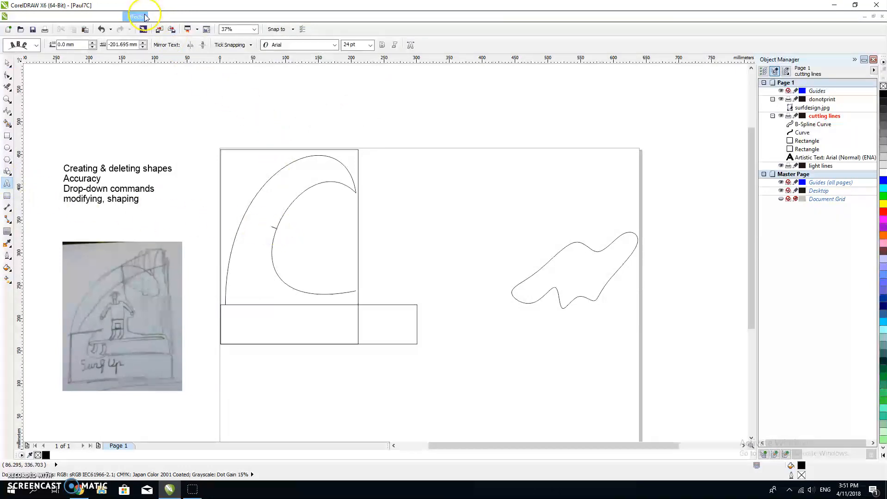
click(186, 16)
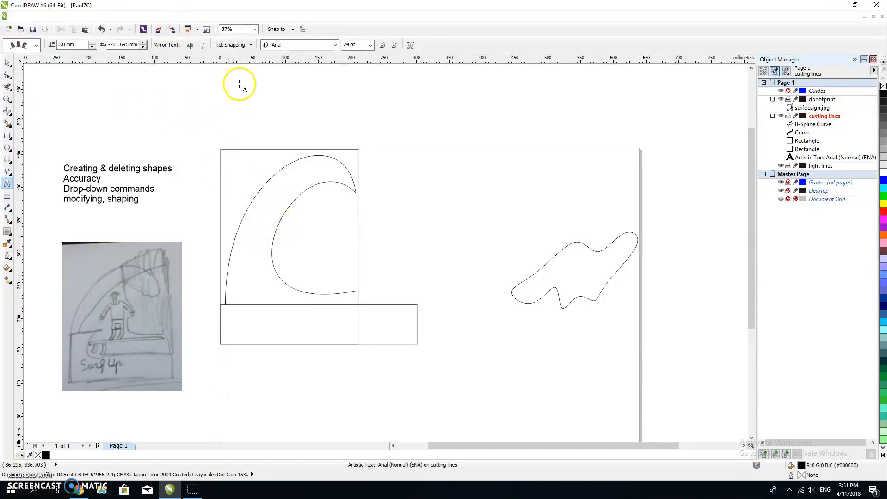
Set the path text to 100 pt and enter 'Surf's up!!' along the wave curve.
click(334, 45)
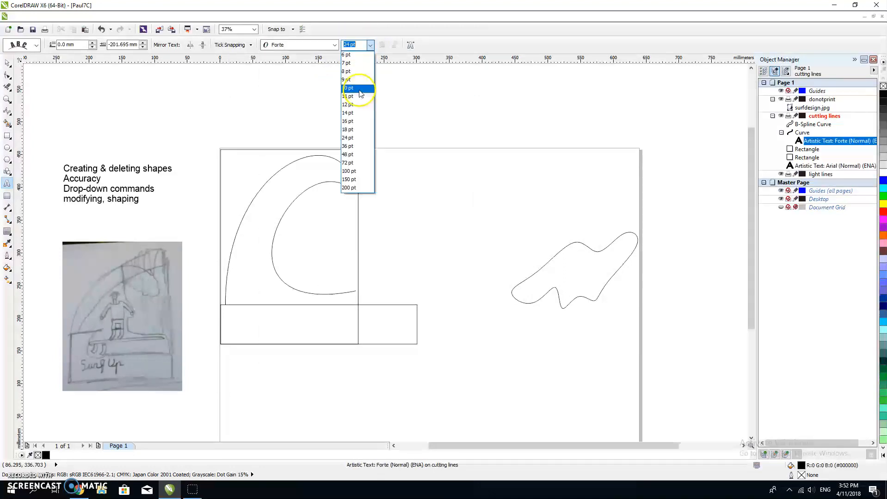
click(349, 171)
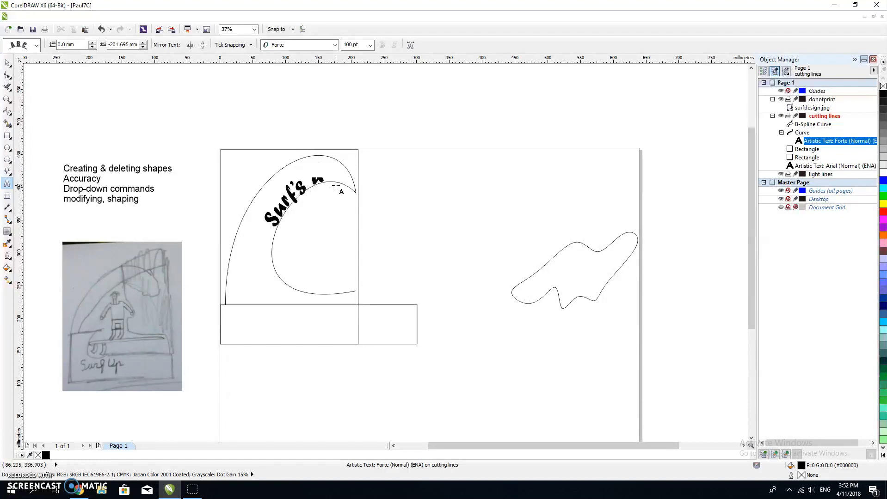
text(up!)
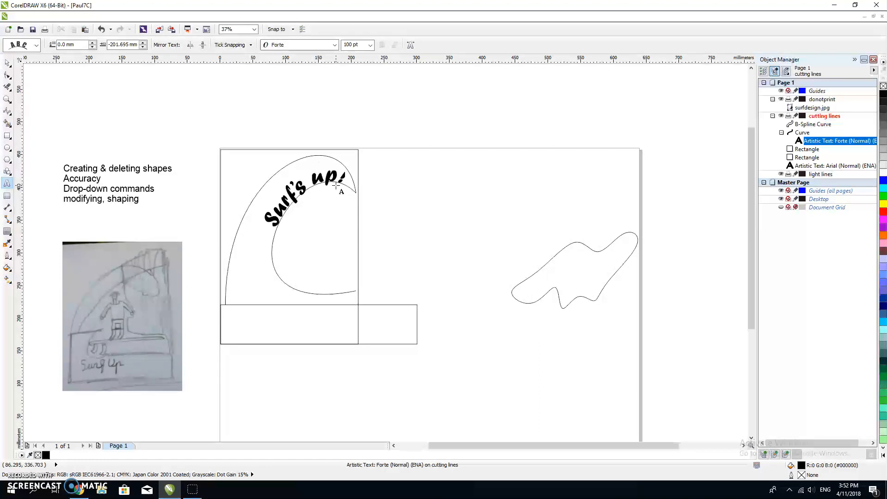
click(316, 192)
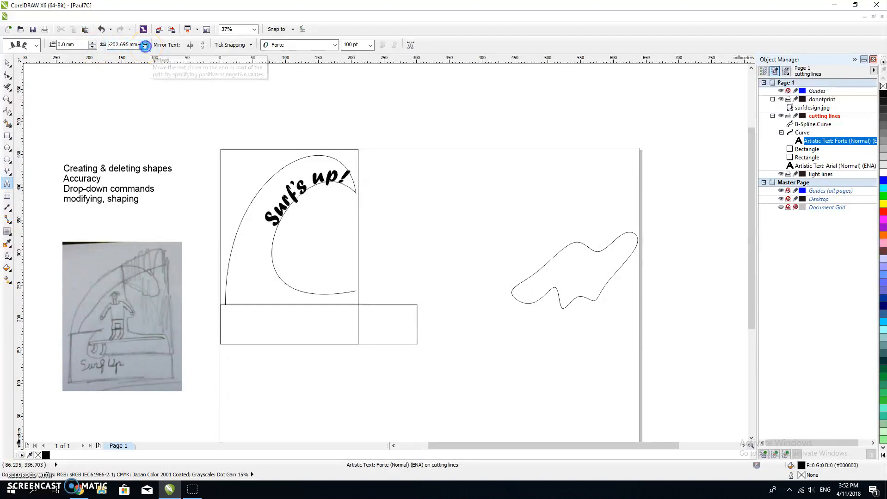
Nudge the text's offset so it sits further toward the crest of the wave.
click(143, 46)
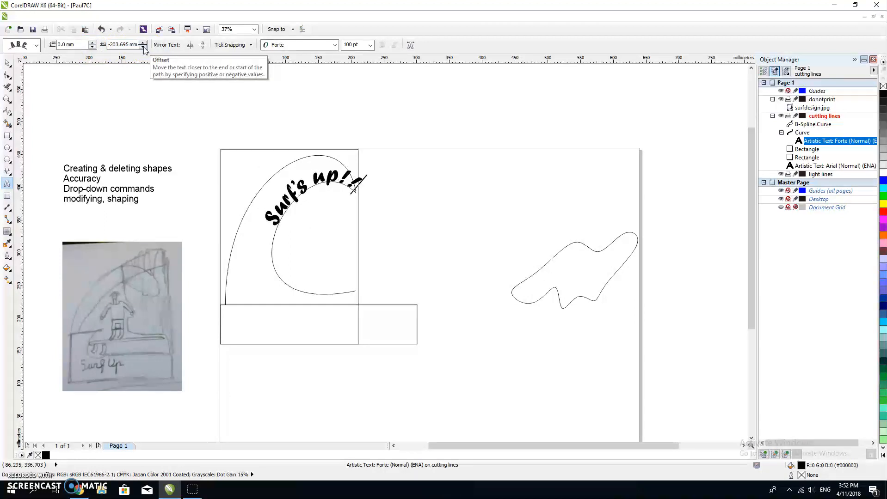
click(143, 43)
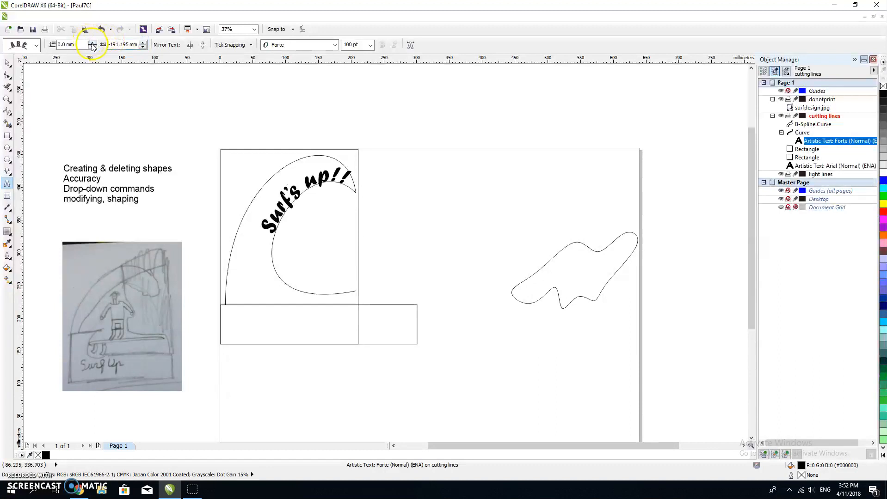
click(93, 44)
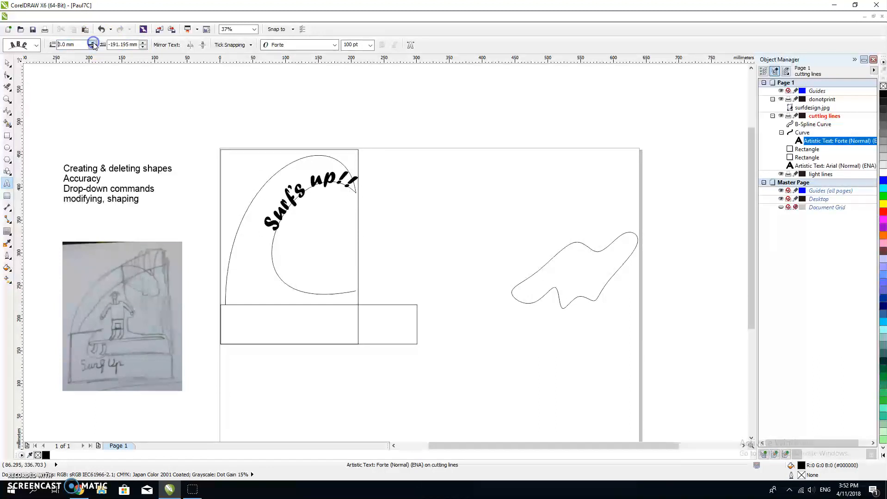
click(93, 46)
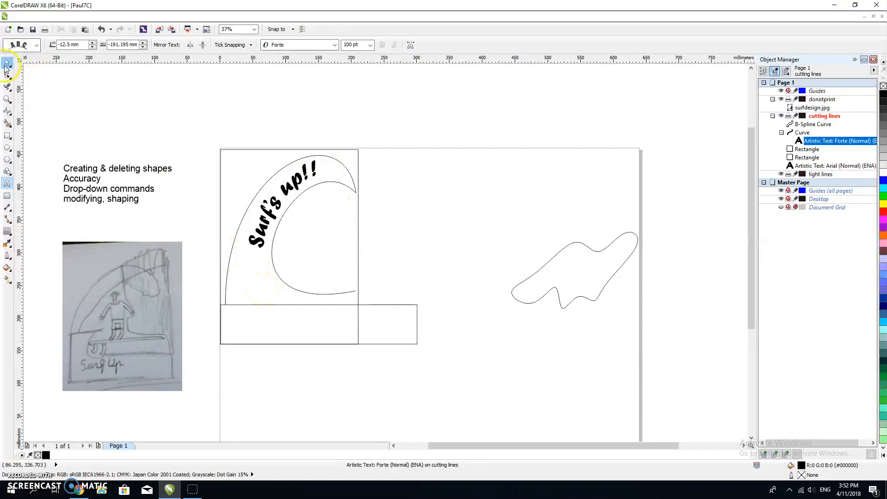
Give the 'Surf's up!!' text a hairline outline and no fill so it becomes hollow.
click(277, 204)
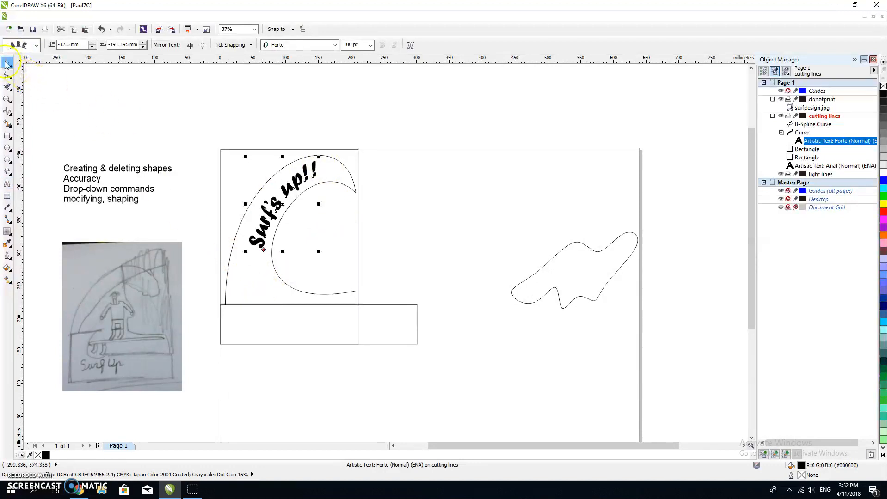
mouse_move(8, 64)
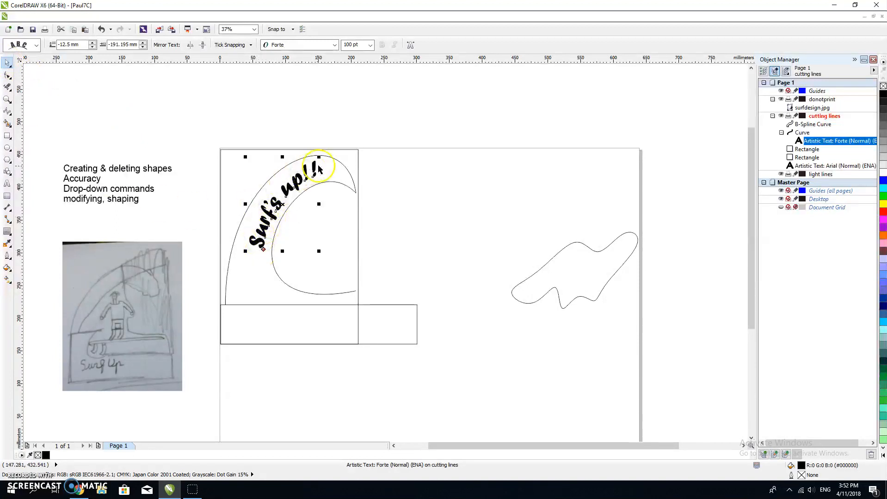
drag(320, 166, 263, 243)
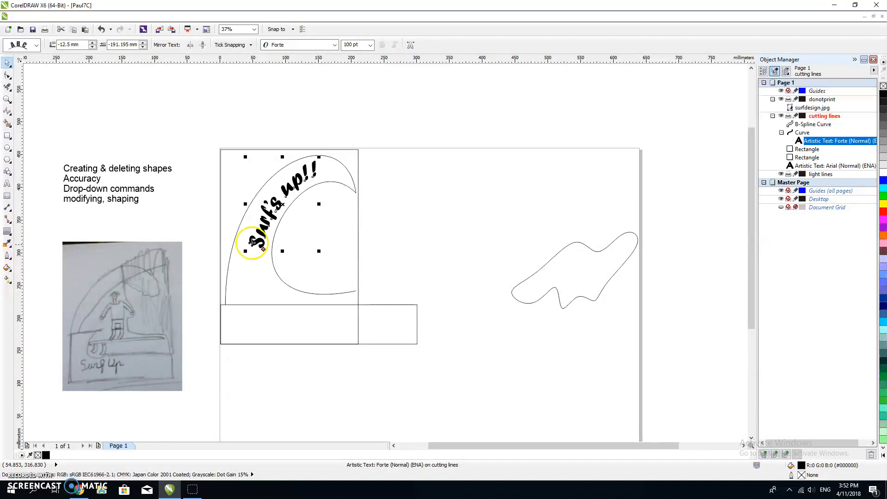
mouse_move(8, 257)
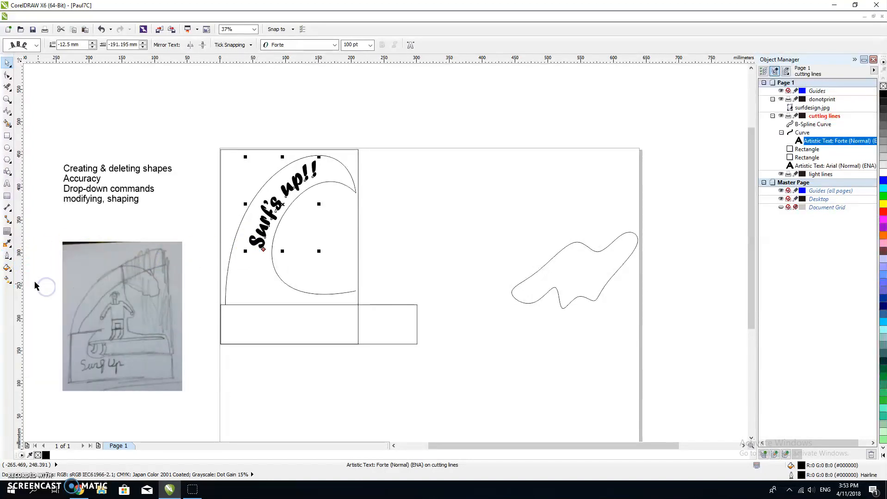
click(8, 267)
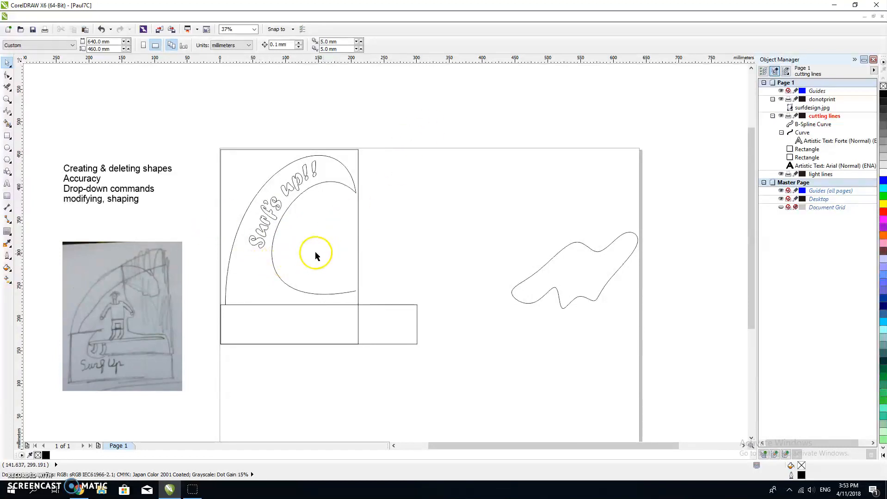
mouse_move(334, 252)
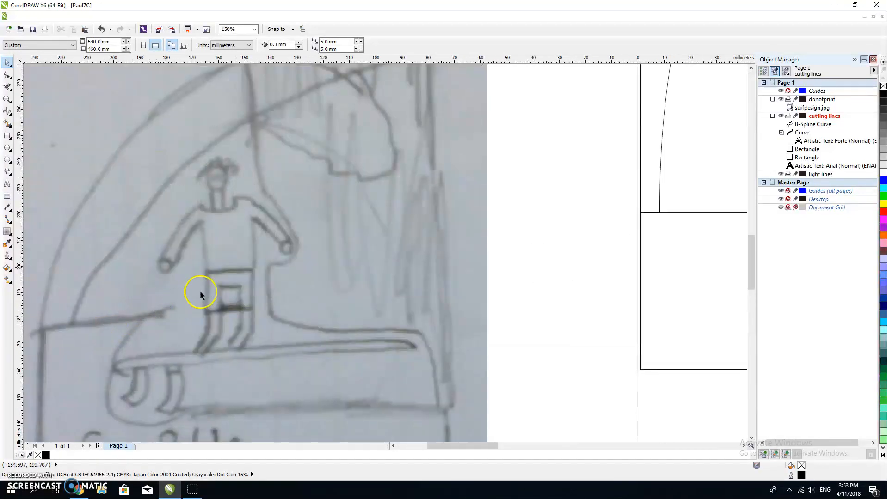
mouse_move(245, 293)
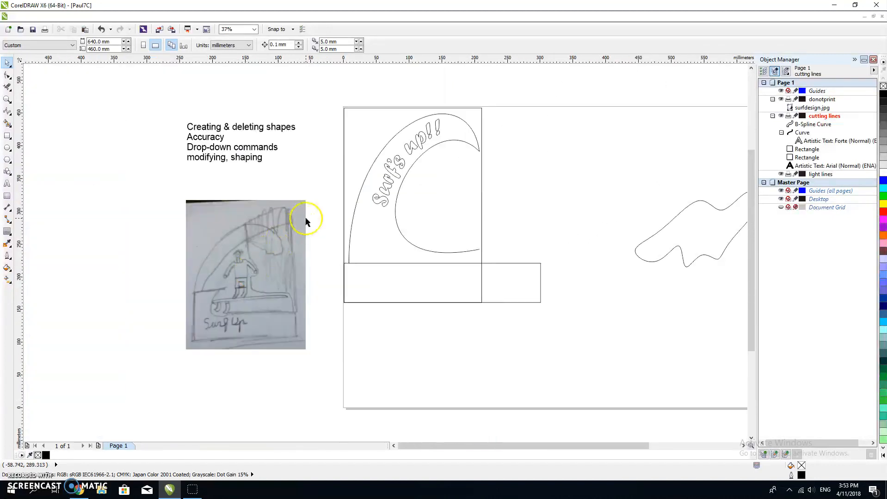
mouse_move(246, 202)
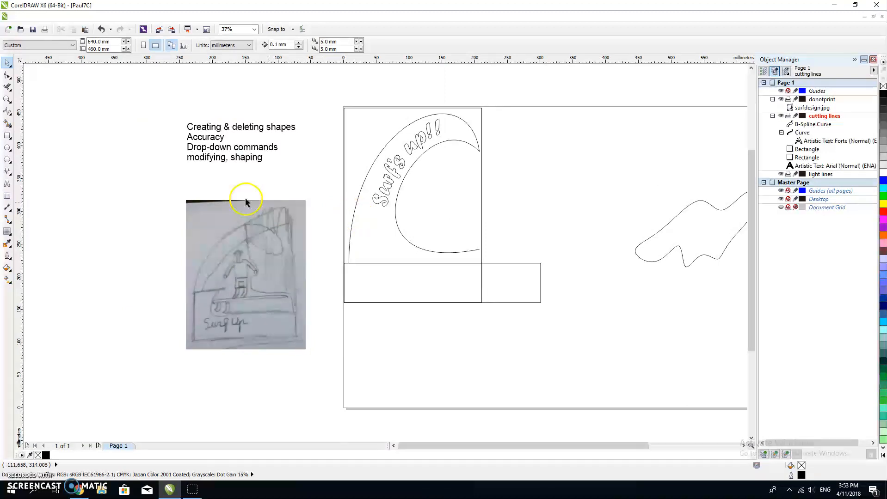
mouse_move(13, 224)
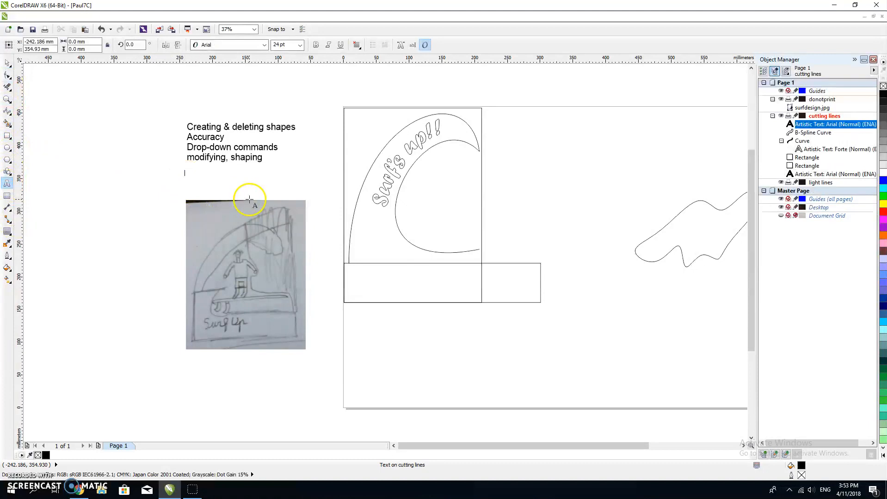
Add a 150 pt 'silhouette' label beneath the notes, above the sketch photo.
click(302, 44)
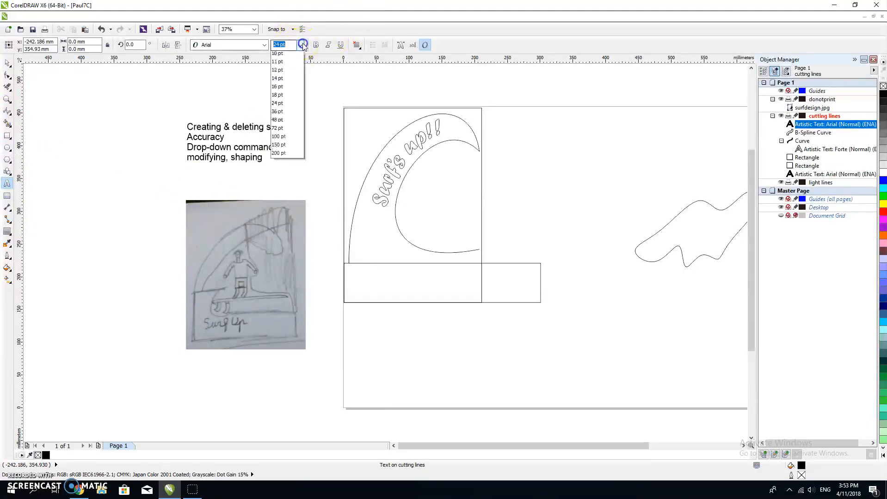
click(279, 144)
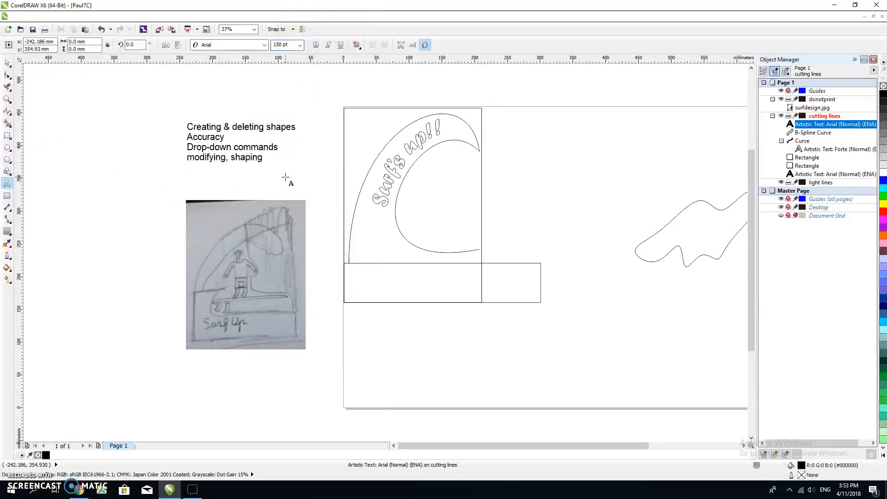
click(300, 44)
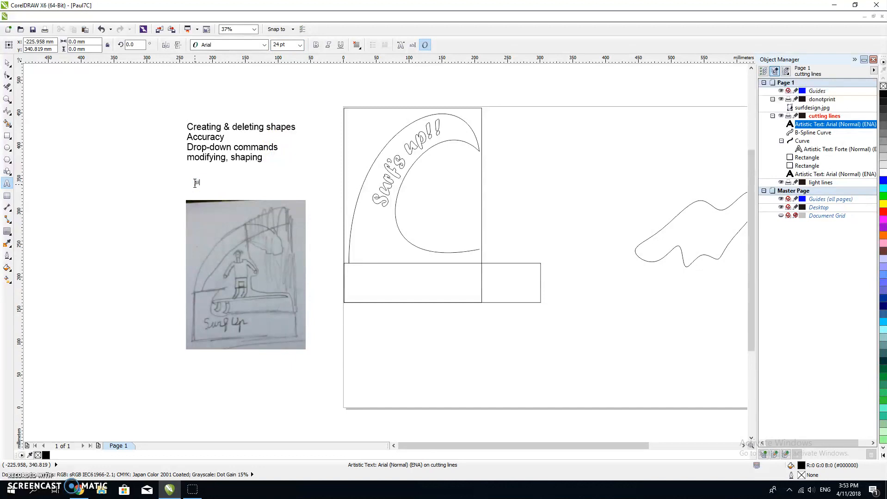
text(Silhouette)
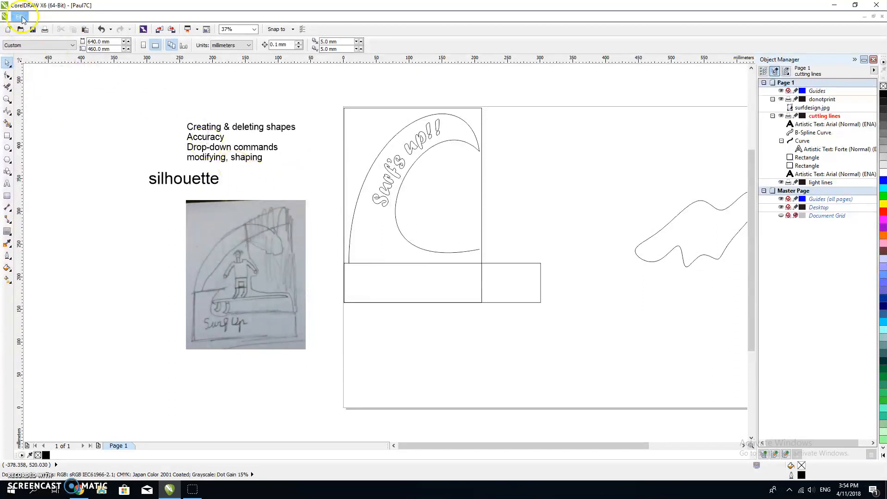
Import the kisspng surfing silhouette PNG and place it inside the wave curl.
click(19, 15)
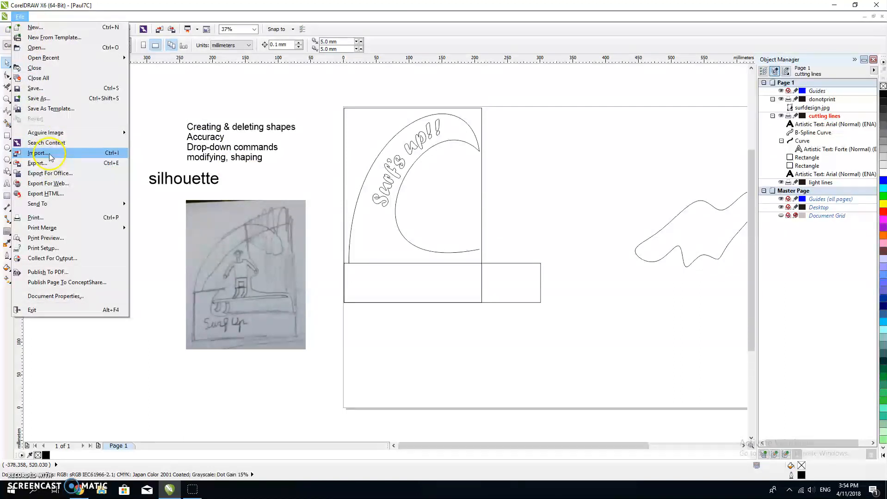
click(38, 153)
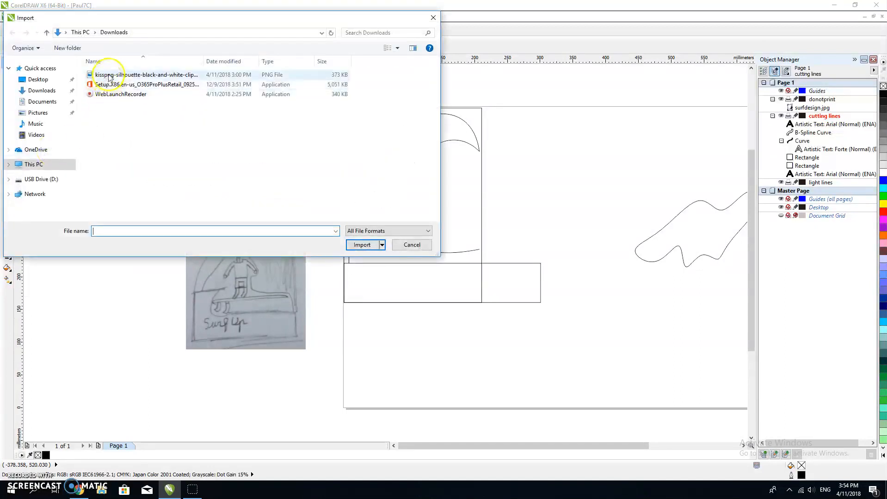
click(145, 74)
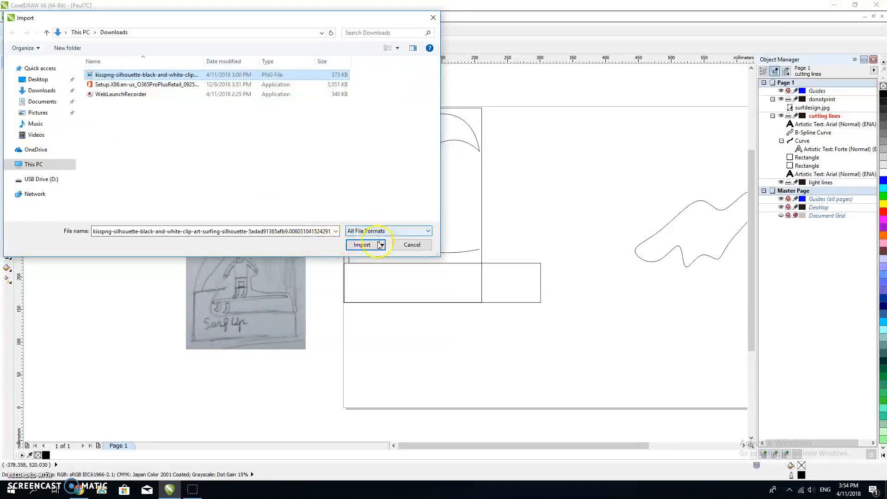
click(361, 245)
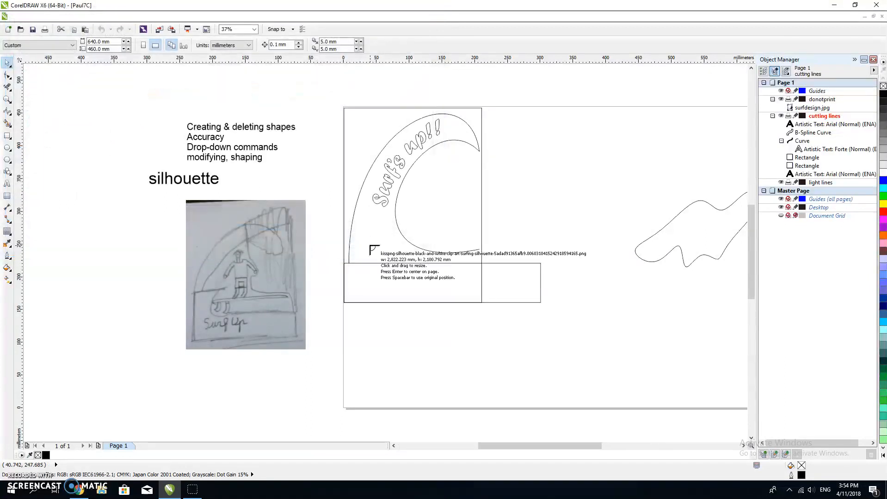
mouse_move(444, 181)
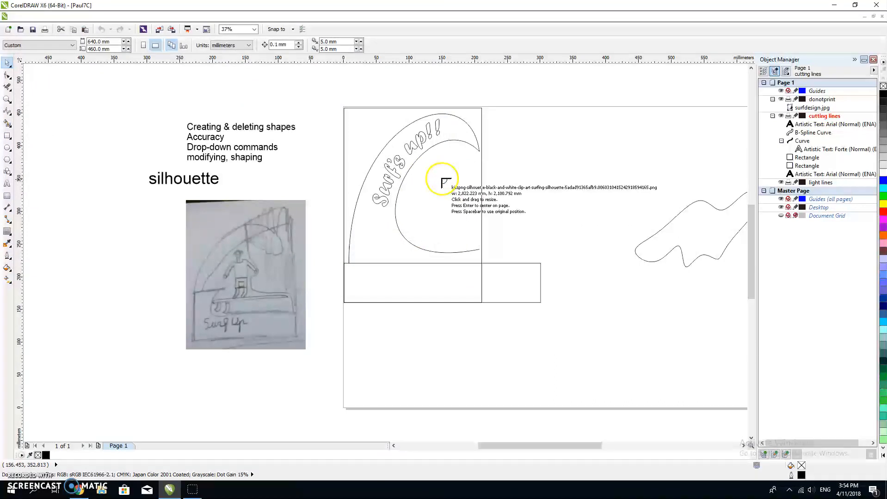
drag(446, 180, 473, 229)
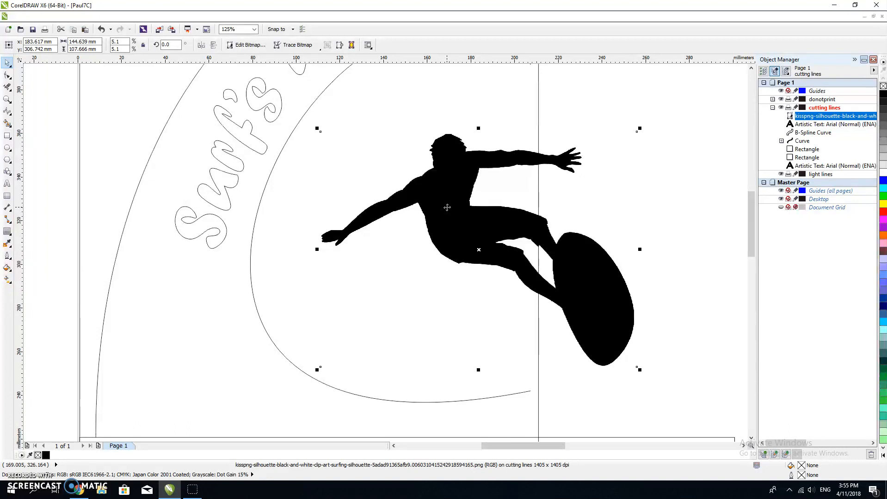
mouse_move(435, 188)
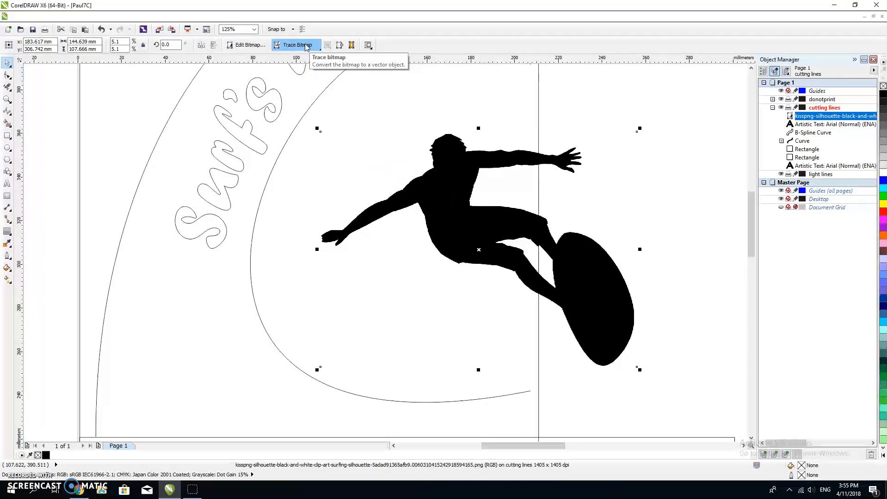
Start a line-art outline trace of the surfer bitmap, accepting Reduce bitmap.
click(295, 45)
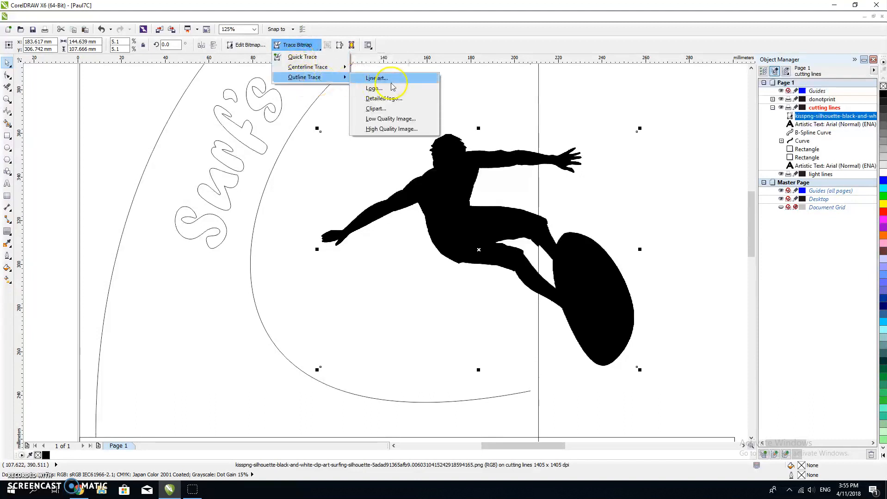
click(379, 77)
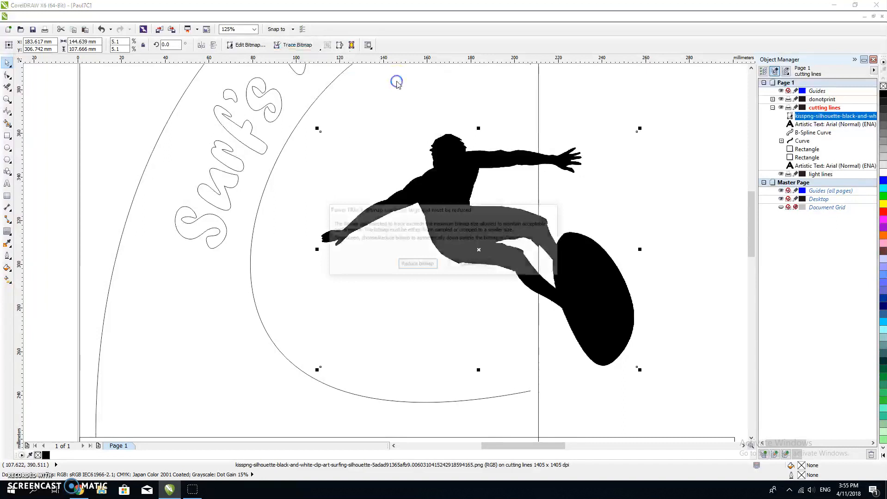
click(417, 264)
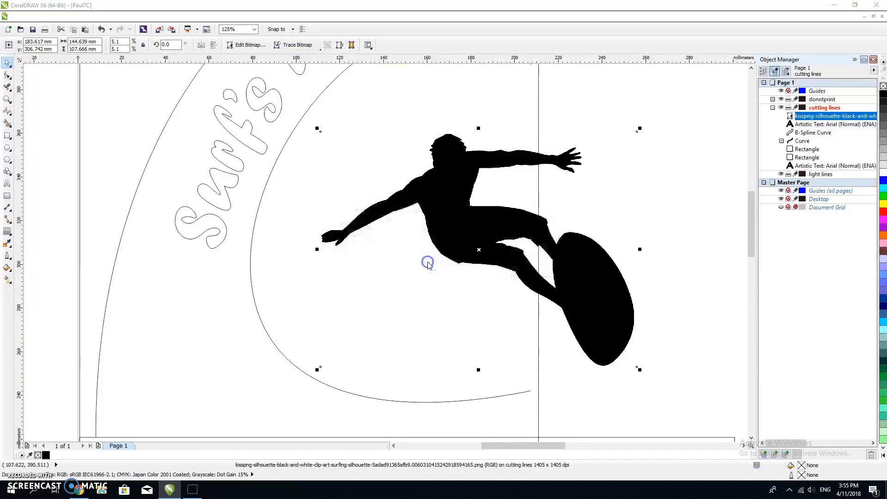
click(294, 44)
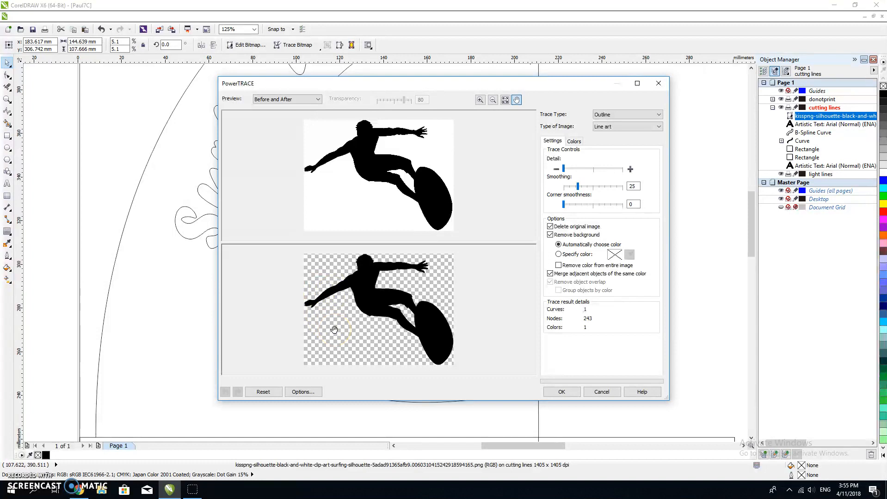
mouse_move(529, 275)
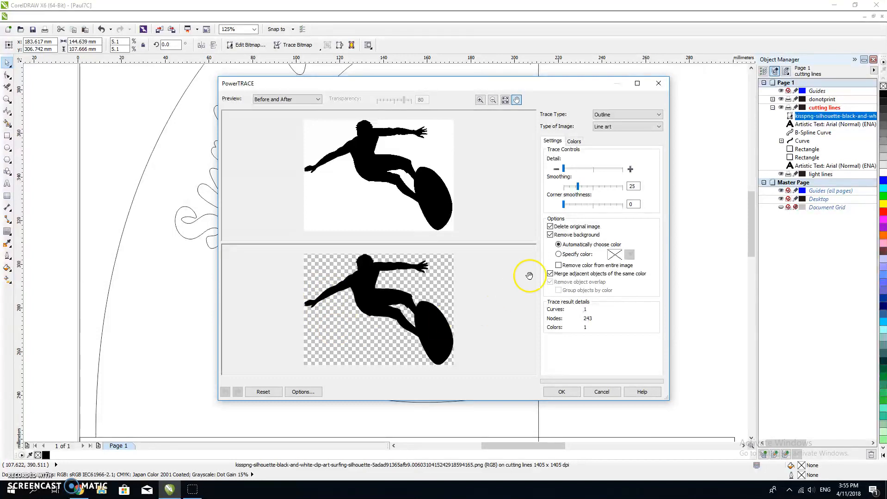
Keep Delete original image and Remove background checked and apply the PowerTRACE result.
click(549, 227)
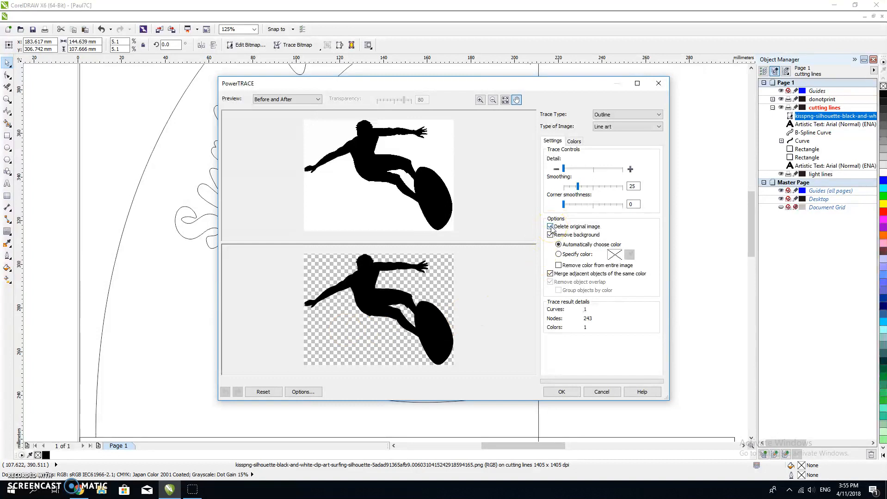
click(550, 227)
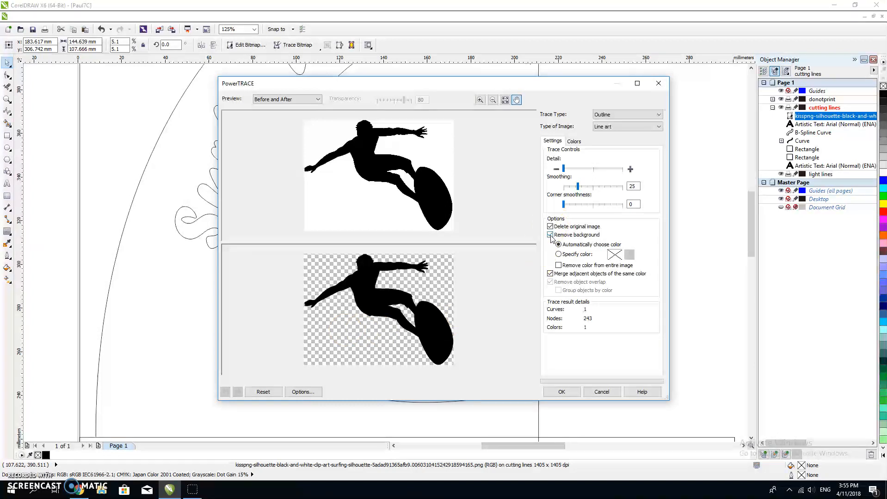
click(550, 235)
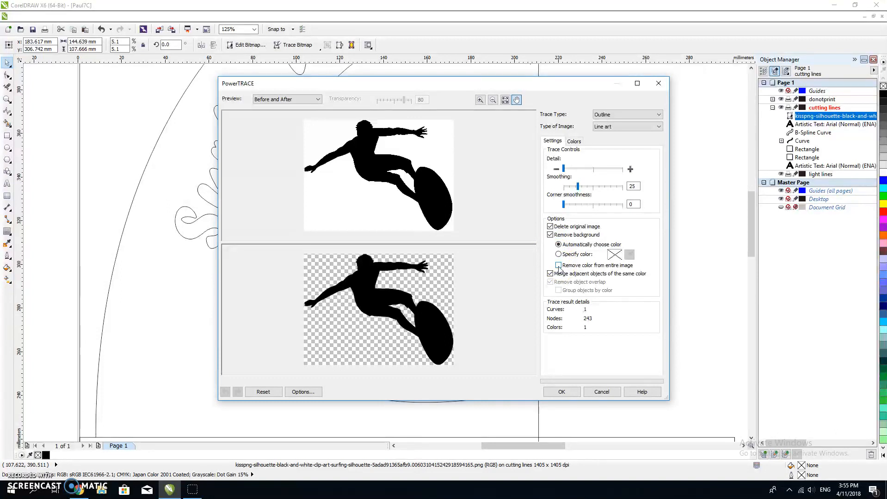
click(559, 265)
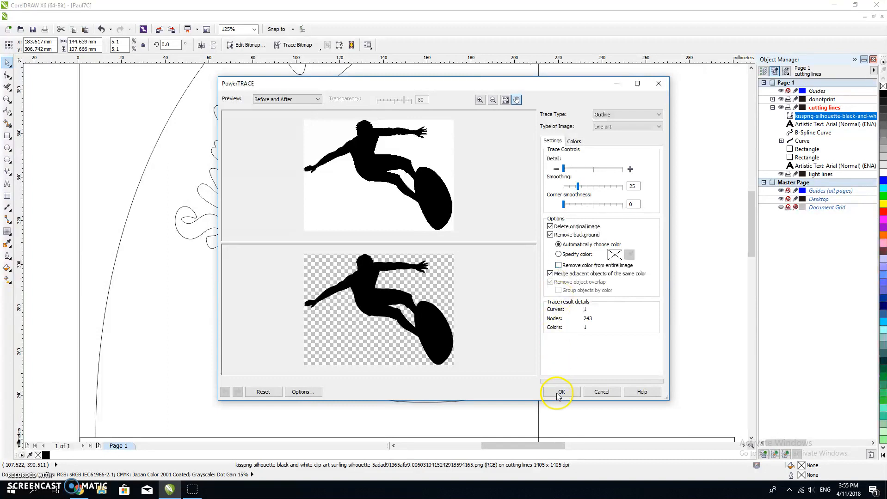
click(561, 392)
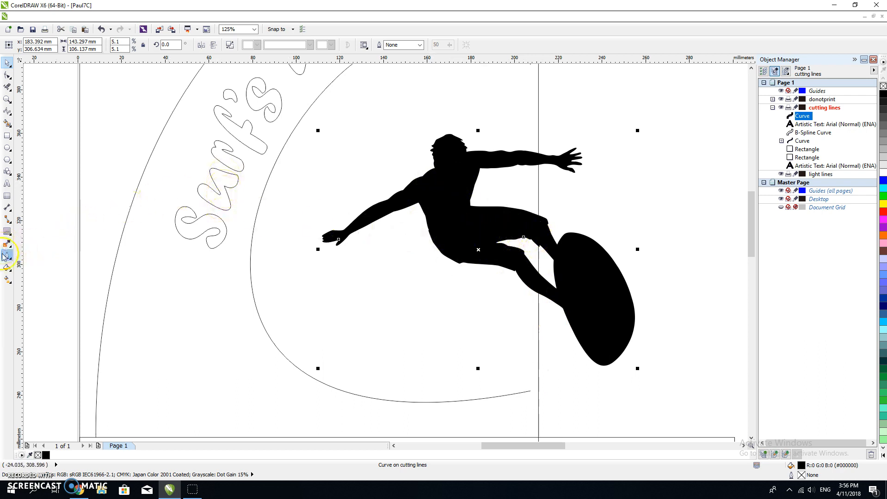
Give the traced surfer curve a black hairline outline with no fill.
click(7, 255)
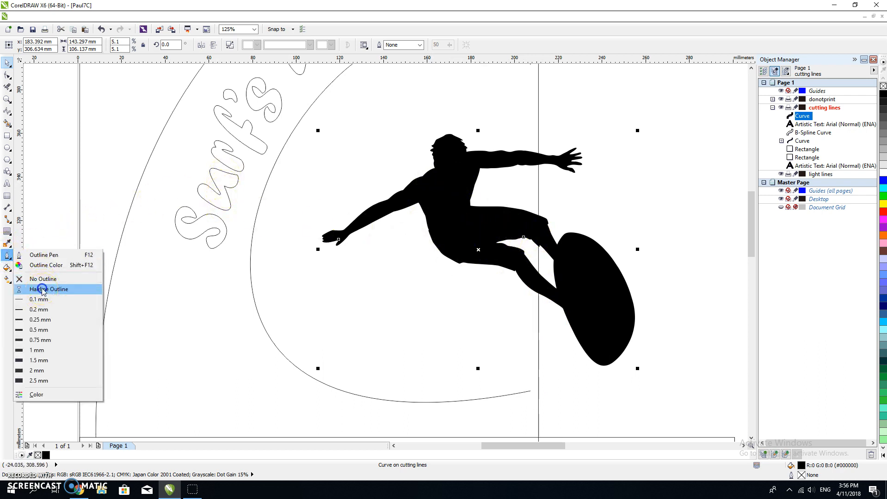
click(49, 290)
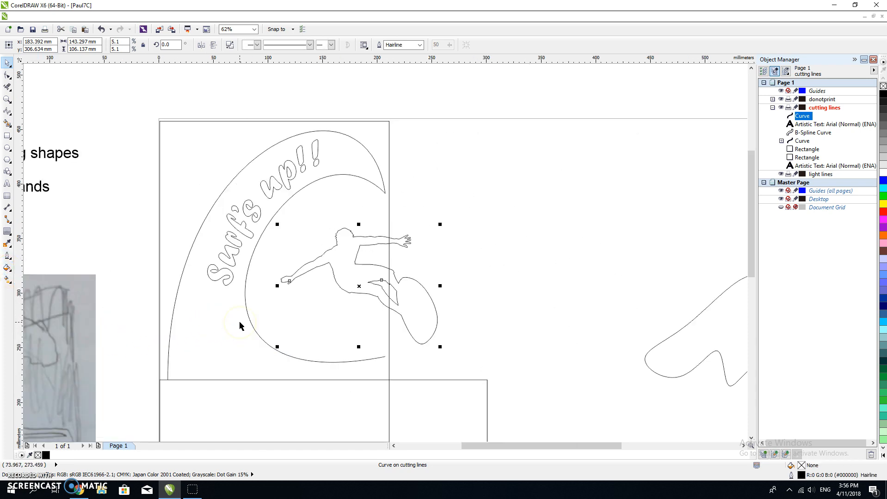
mouse_move(478, 232)
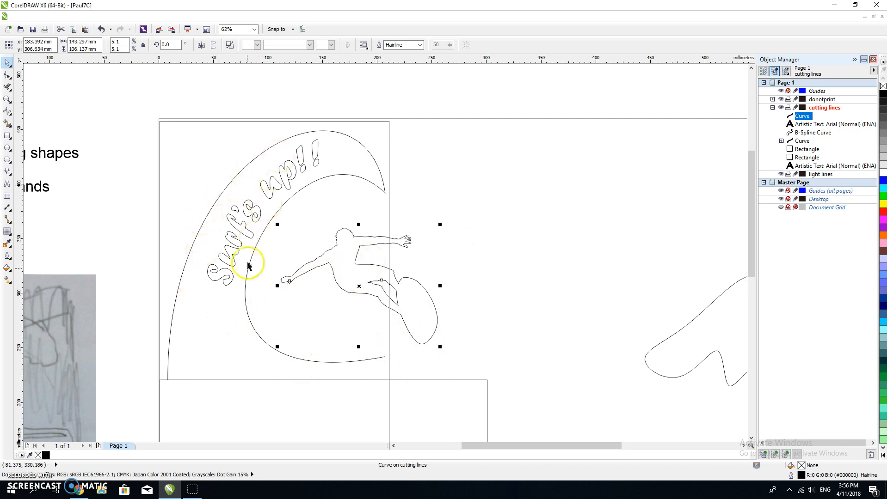
mouse_move(201, 44)
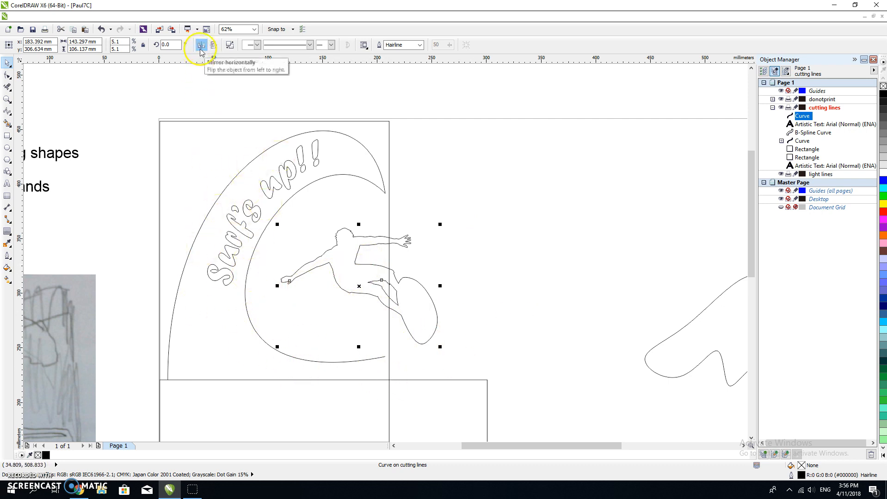
Mirror the surfer horizontally, tilt it and fit it inside the wave curl.
click(201, 44)
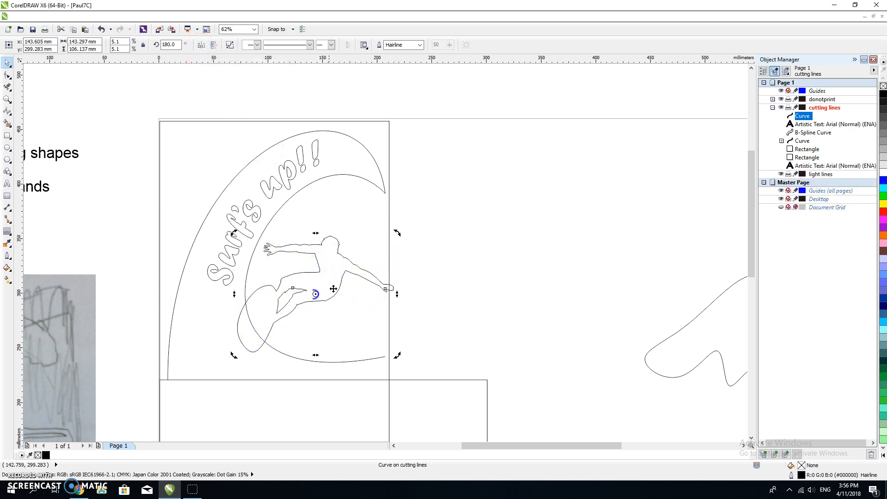
drag(397, 232, 386, 222)
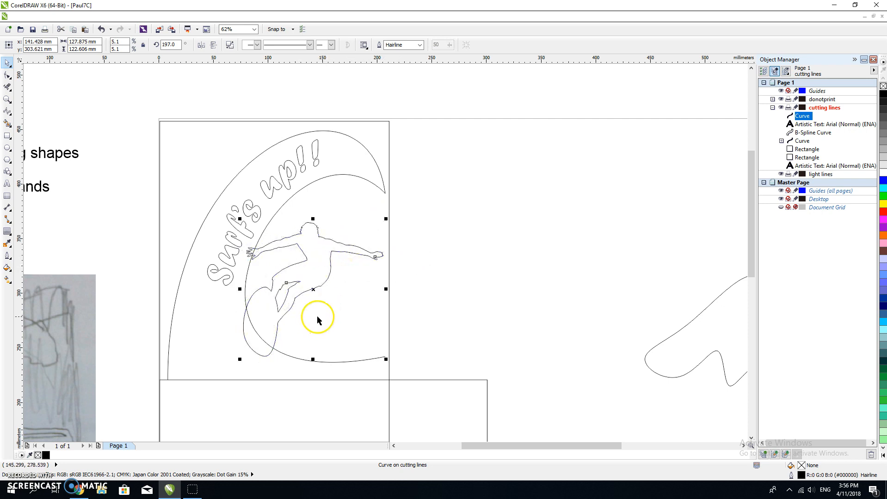
click(433, 297)
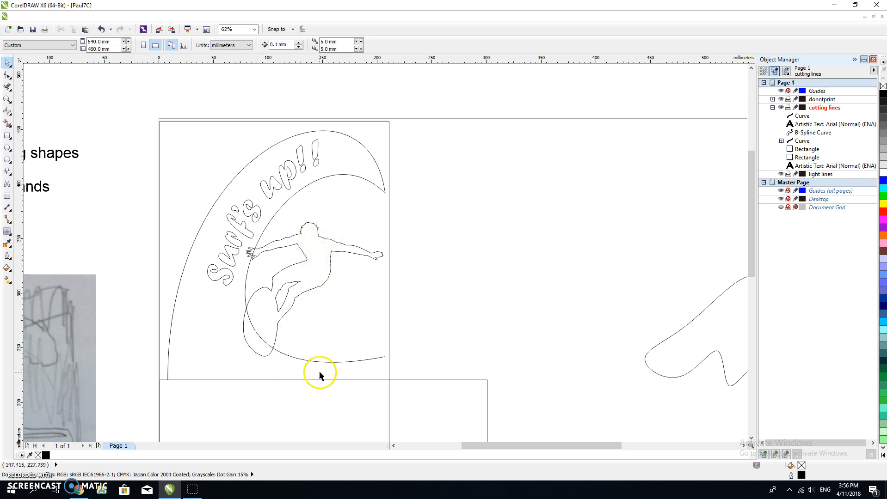
mouse_move(314, 366)
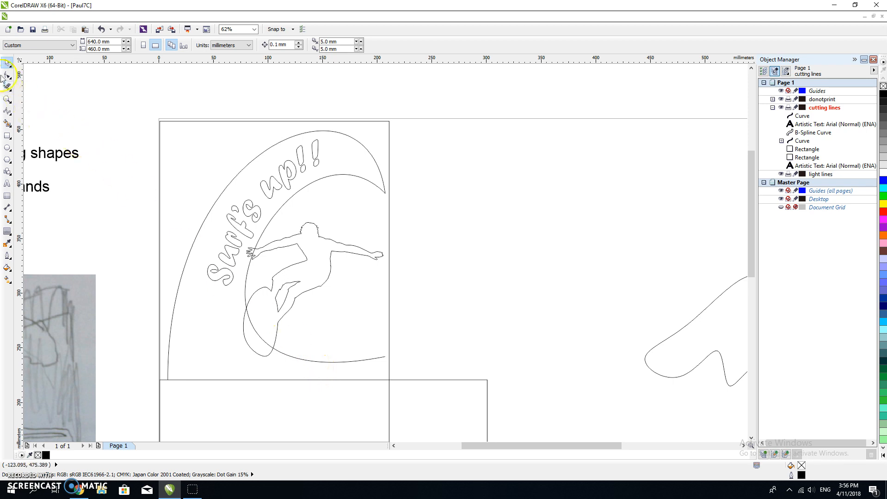
Shift the text offset to clear the surfer's hand, then ready the Eraser tool.
click(8, 87)
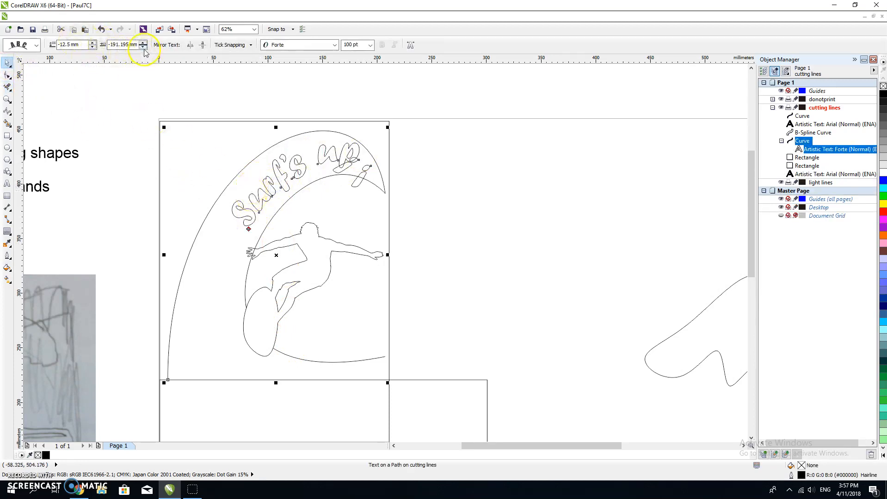
click(143, 43)
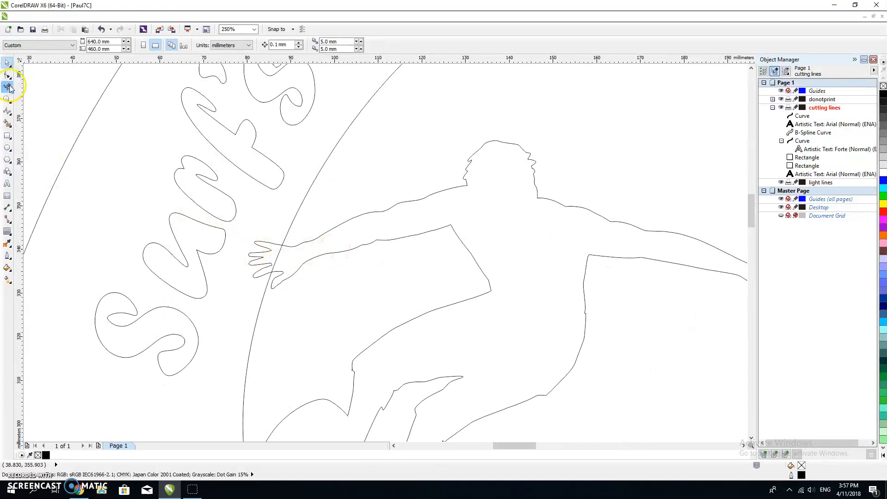
click(9, 86)
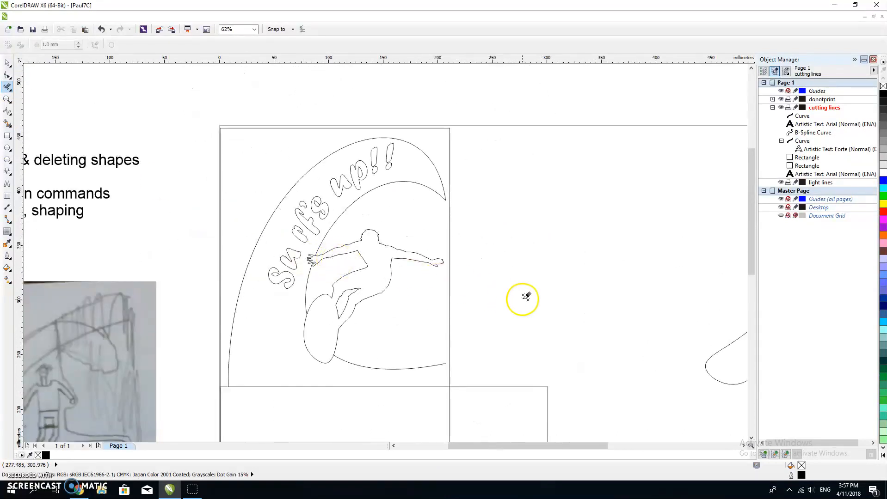
mouse_move(301, 247)
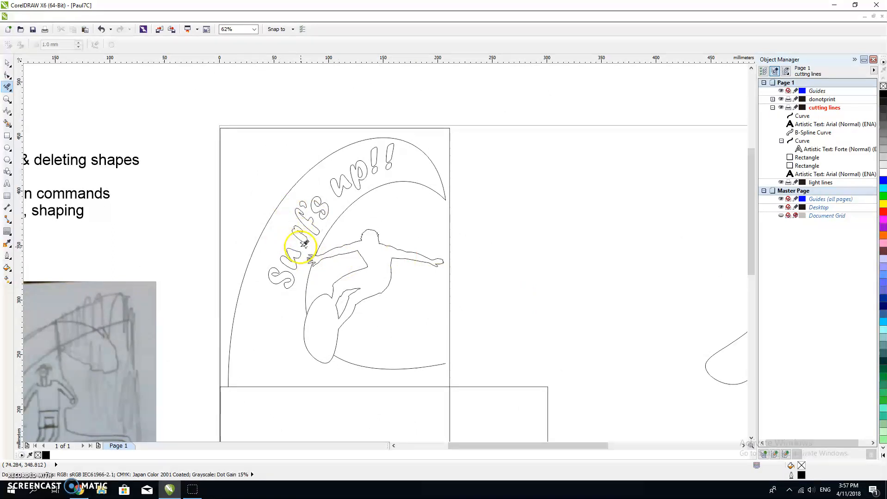